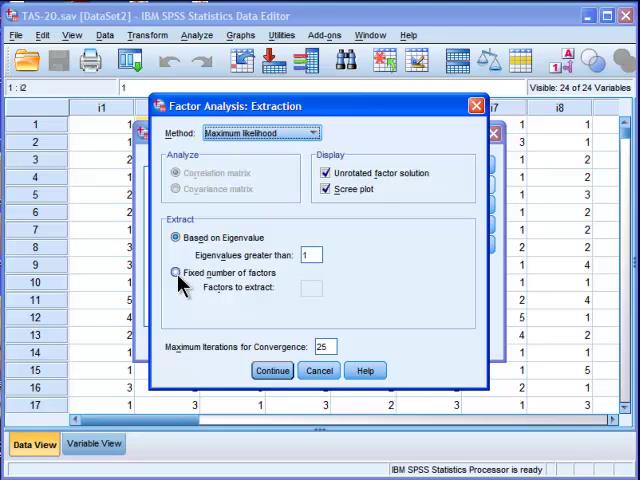
Step: Set extraction to a fixed number of 3 factors and confirm the Extraction settings
{"action": "left_click", "coordinate": [172, 272]}
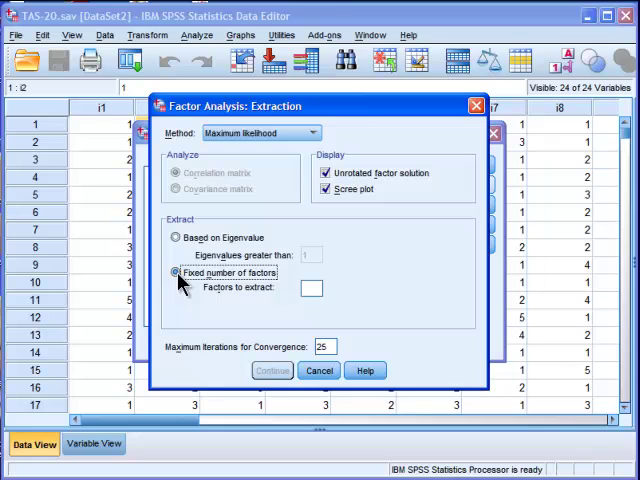
{"action": "type", "text": "3"}
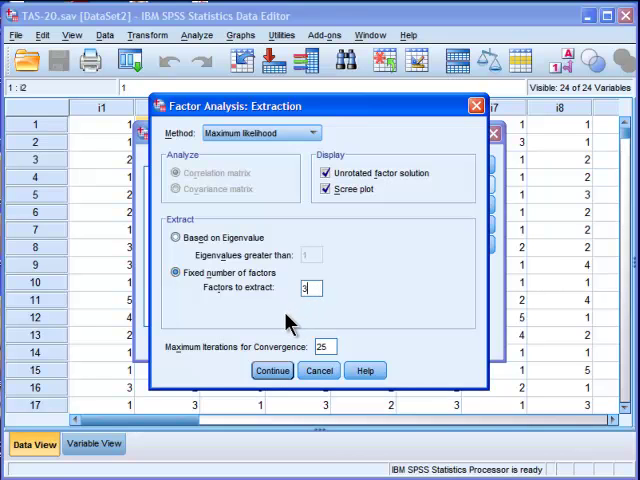
{"action": "mouse_move", "coordinate": [272, 372]}
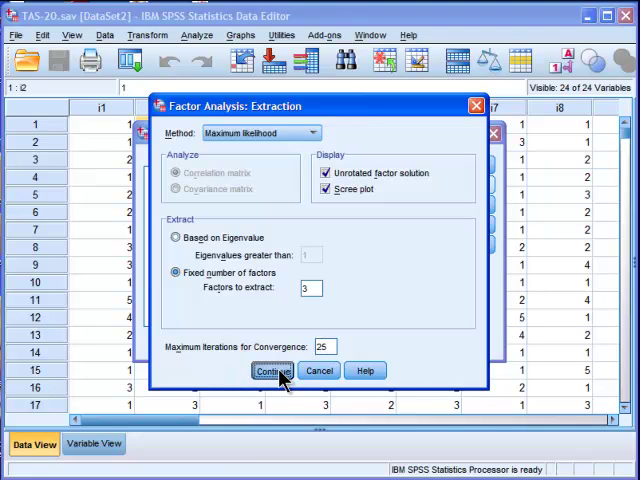
{"action": "left_click", "coordinate": [276, 372]}
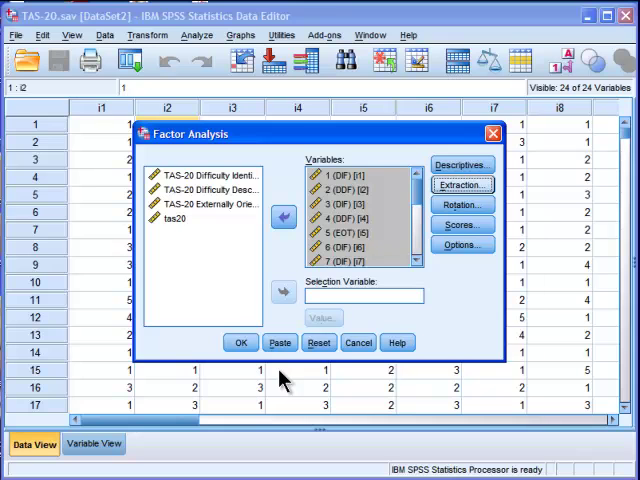
Step: Choose Direct Oblimin as the rotation method, keeping Rotated solution displayed
{"action": "left_click", "coordinate": [460, 204]}
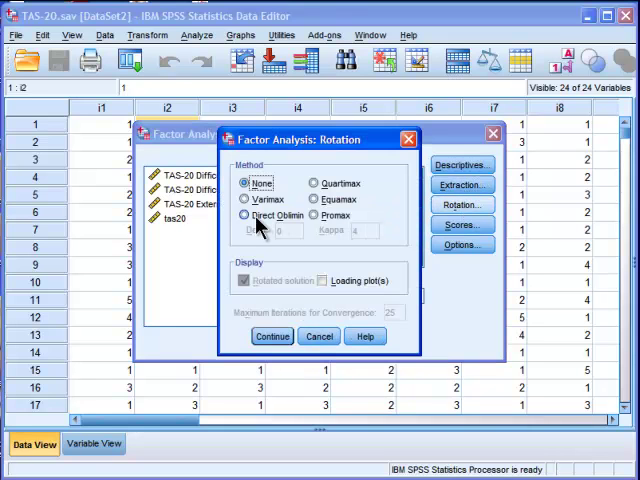
{"action": "left_click", "coordinate": [244, 214]}
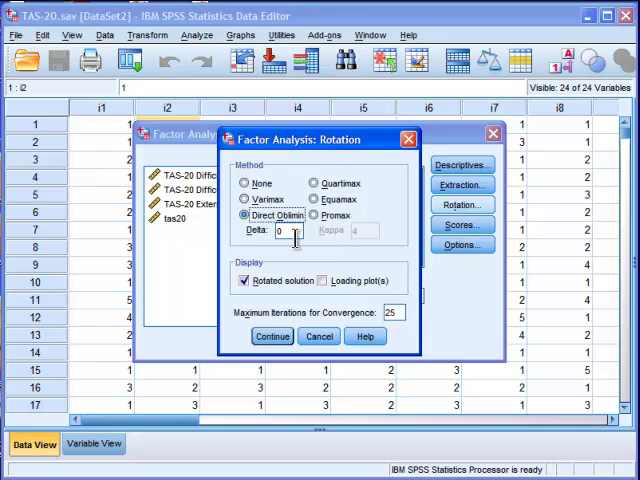
Step: Confirm the Direct Oblimin rotation and return to the Factor Analysis dialog
{"action": "left_click", "coordinate": [278, 230]}
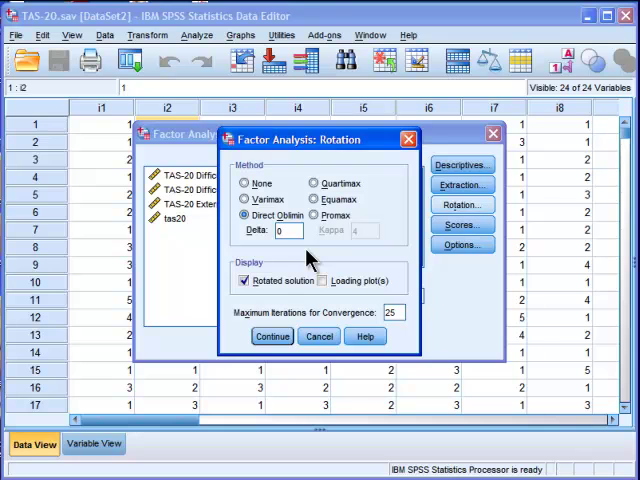
{"action": "mouse_move", "coordinate": [276, 304]}
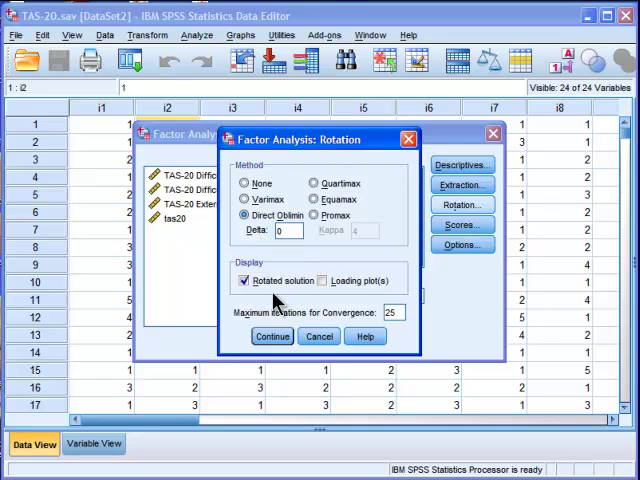
{"action": "mouse_move", "coordinate": [296, 312]}
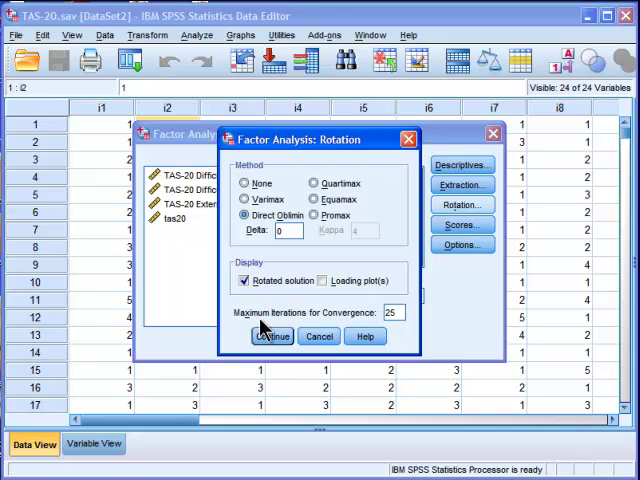
{"action": "left_click", "coordinate": [272, 336]}
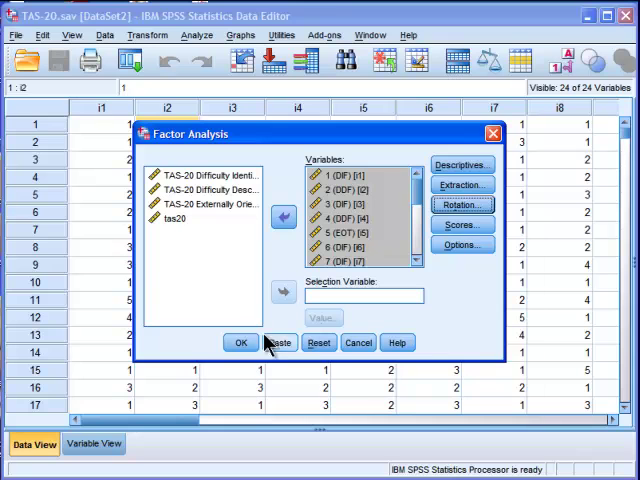
{"action": "mouse_move", "coordinate": [462, 224]}
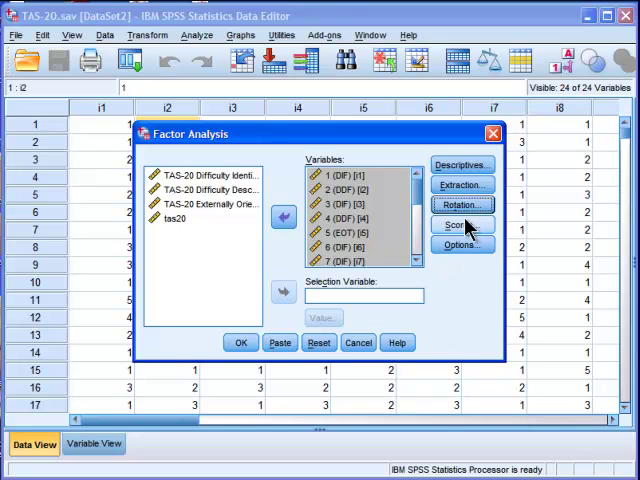
{"action": "left_click", "coordinate": [460, 224]}
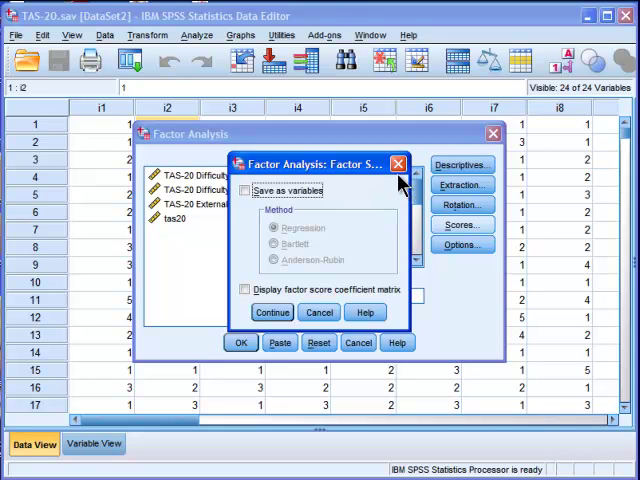
{"action": "mouse_move", "coordinate": [398, 164]}
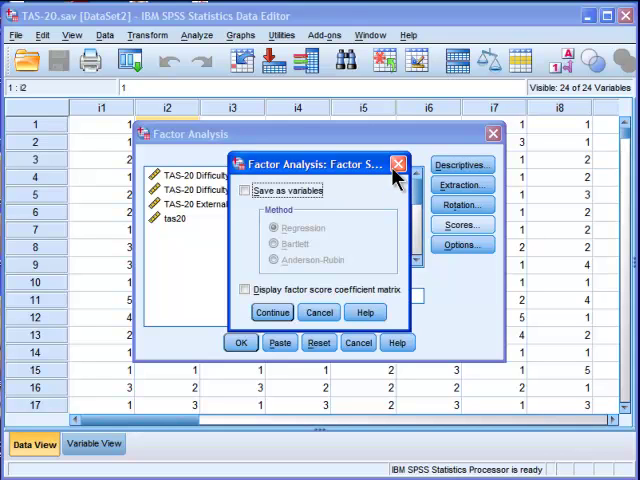
{"action": "left_click", "coordinate": [398, 164]}
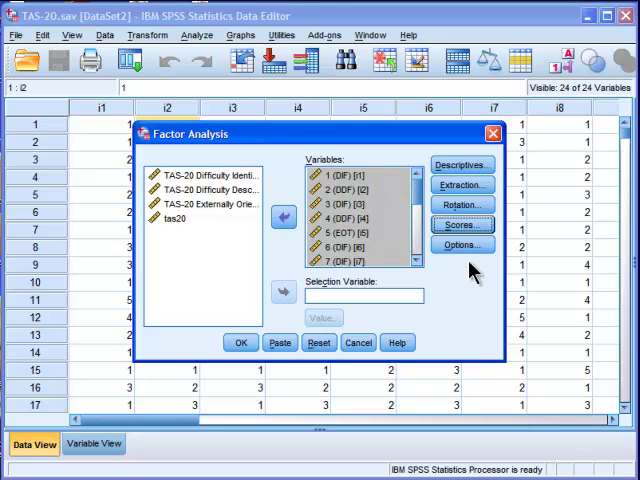
Step: Set the coefficient display format to sort loadings by size and confirm the Options
{"action": "left_click", "coordinate": [460, 244]}
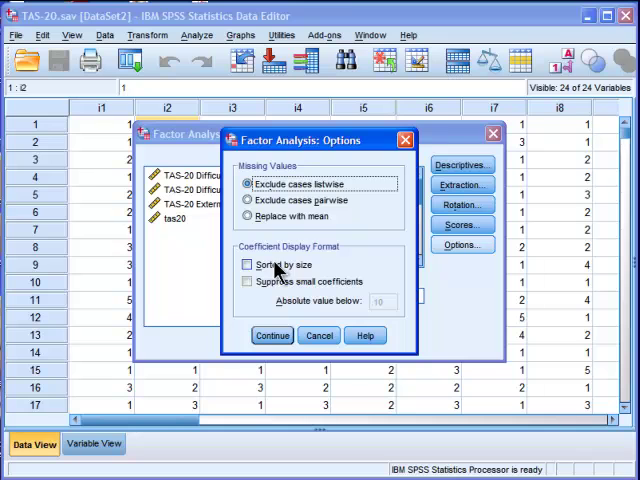
{"action": "left_click", "coordinate": [248, 264]}
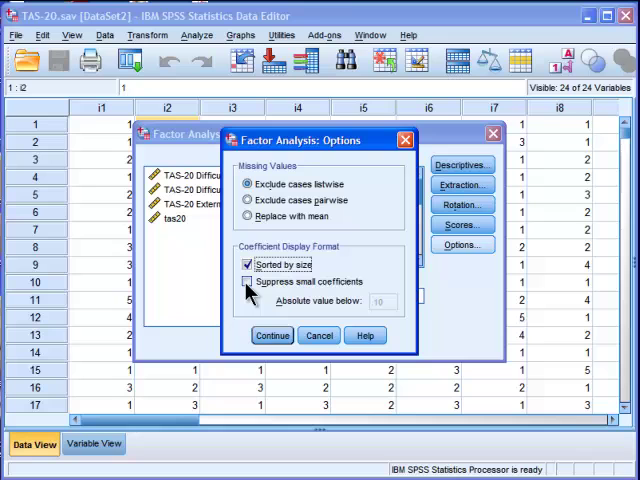
{"action": "left_click", "coordinate": [248, 280]}
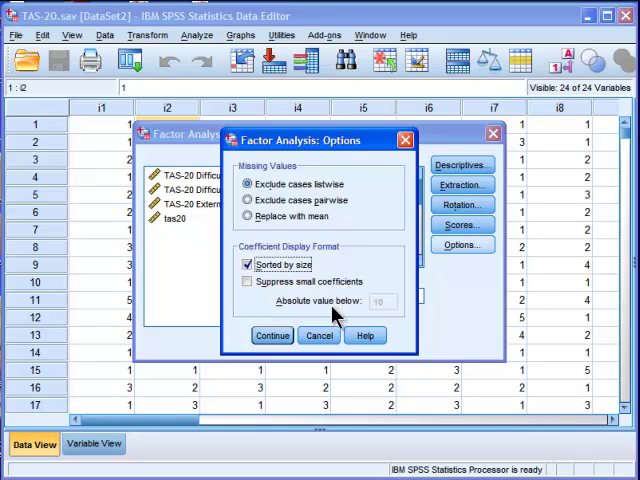
{"action": "mouse_move", "coordinate": [384, 316]}
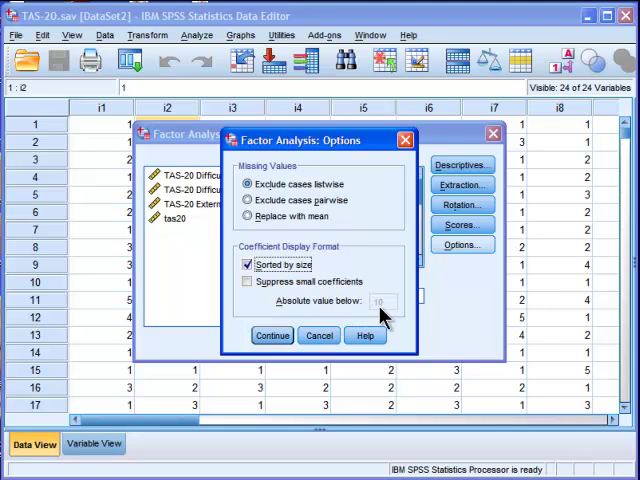
{"action": "mouse_move", "coordinate": [270, 324]}
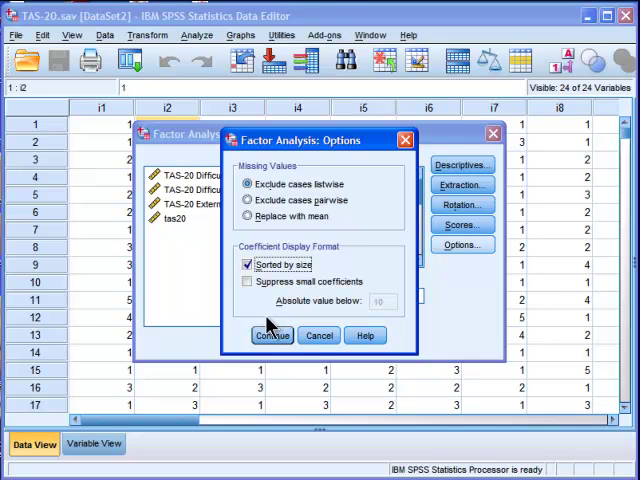
{"action": "left_click", "coordinate": [272, 336]}
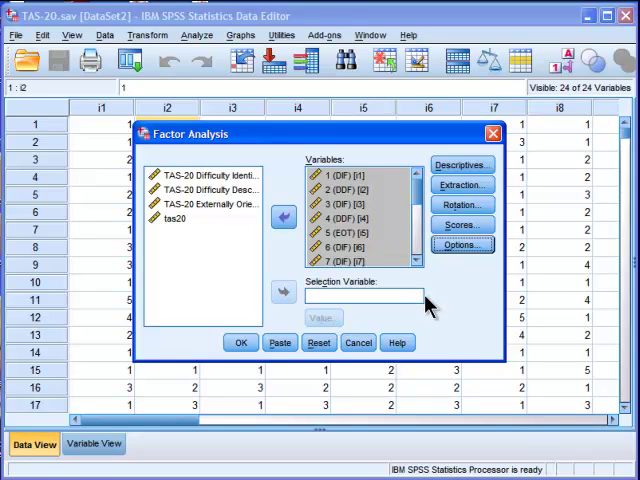
Step: Run the factor analysis and scroll through the Descriptive Statistics table for the twenty items
{"action": "left_click", "coordinate": [240, 342]}
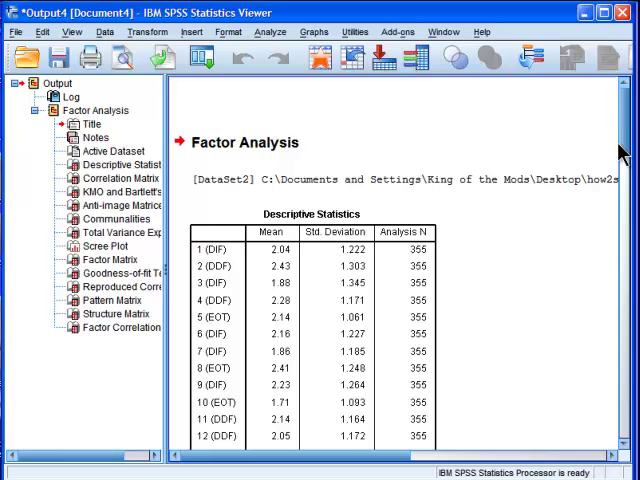
{"action": "scroll", "scroll_direction": "down", "scroll_amount": 3}
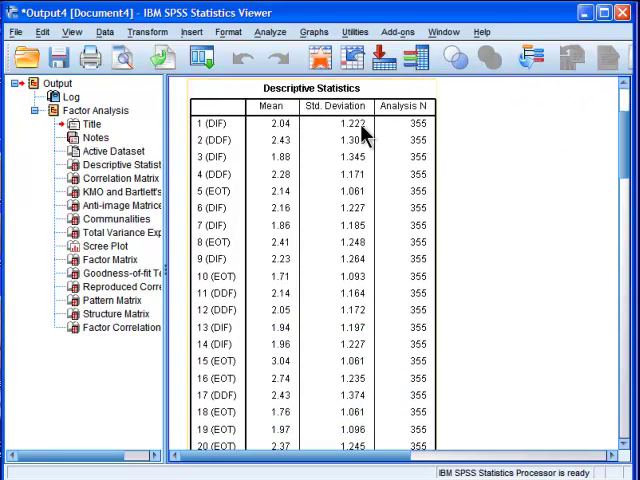
{"action": "mouse_move", "coordinate": [284, 304]}
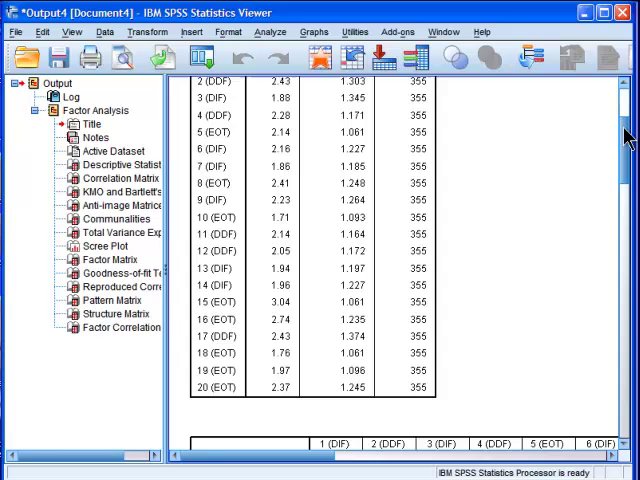
{"action": "scroll", "scroll_direction": "down", "scroll_amount": 3}
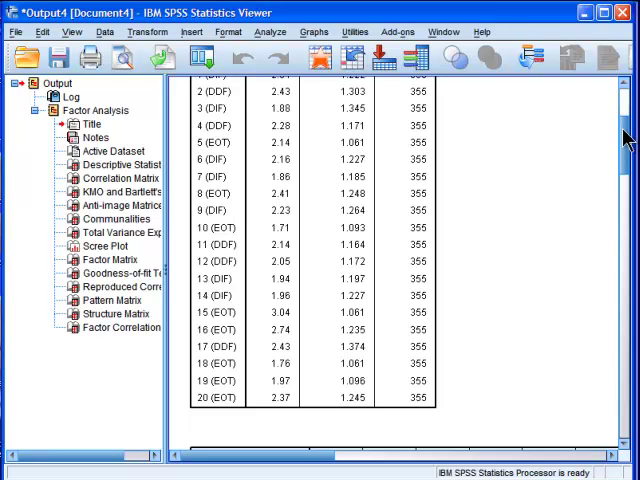
{"action": "scroll", "scroll_direction": "down", "scroll_amount": 3}
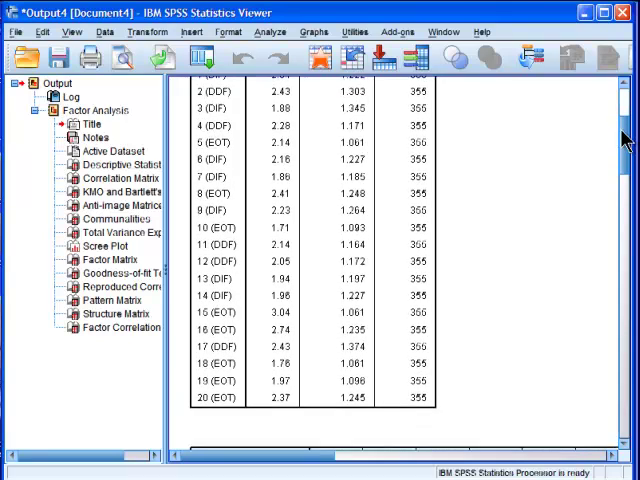
{"action": "scroll", "scroll_direction": "down", "scroll_amount": 3}
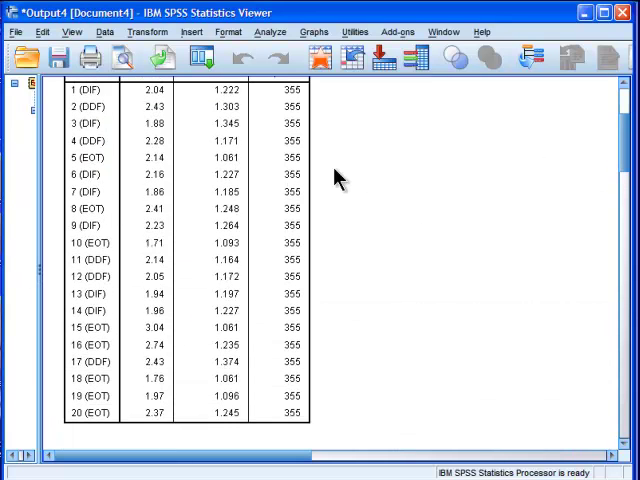
{"action": "mouse_move", "coordinate": [512, 304]}
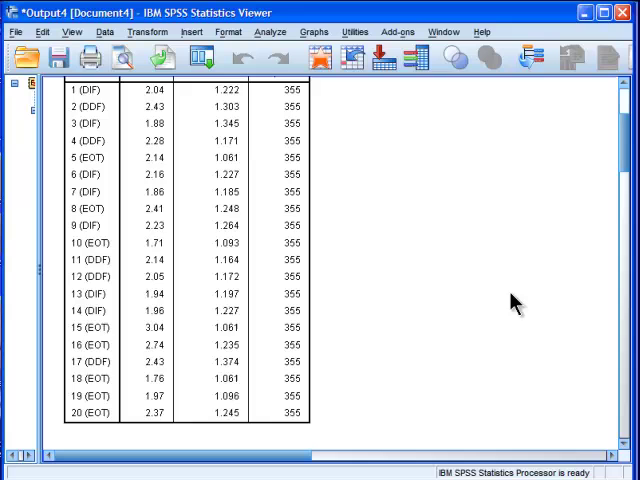
Step: Scroll through the twenty-item Correlation Matrix toward the KMO and Bartlett's Test table
{"action": "scroll", "scroll_direction": "down", "scroll_amount": 3}
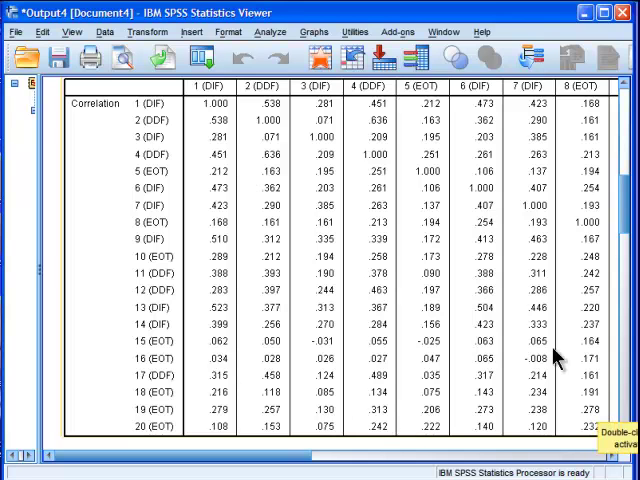
{"action": "mouse_move", "coordinate": [412, 332]}
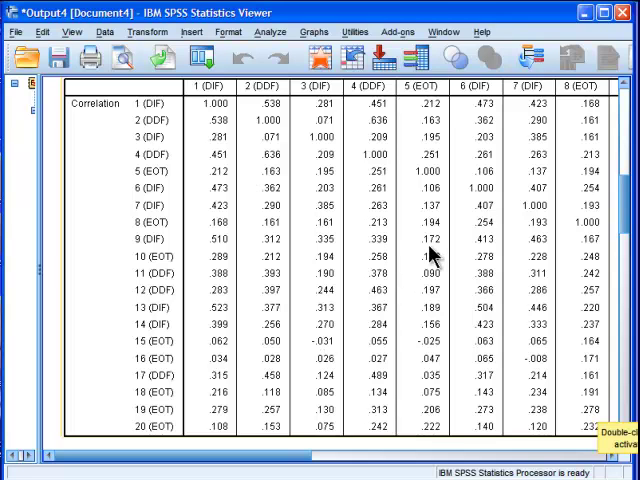
{"action": "mouse_move", "coordinate": [556, 384]}
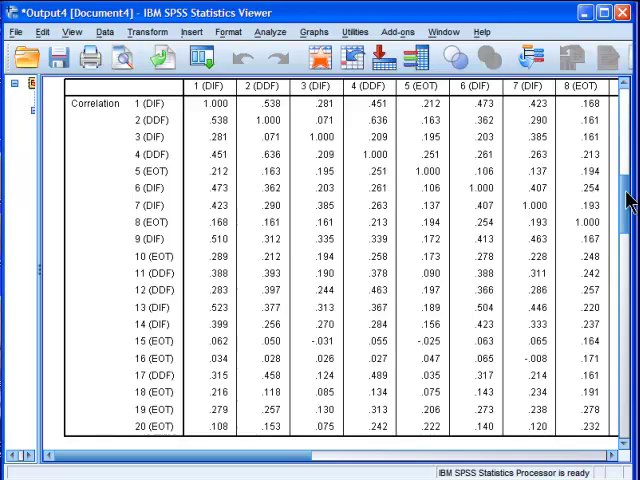
{"action": "scroll", "scroll_direction": "down", "scroll_amount": 3}
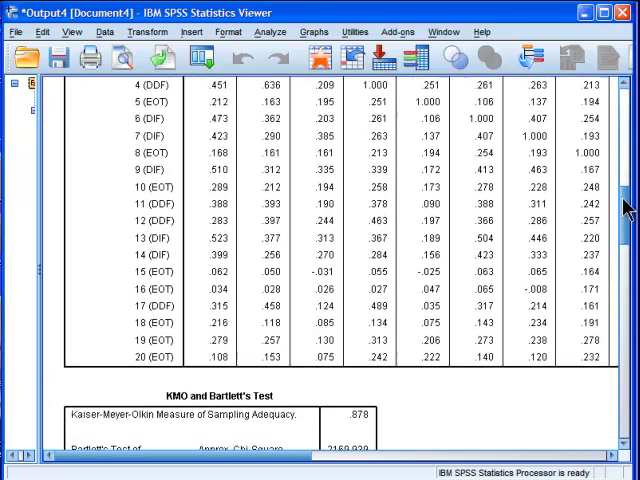